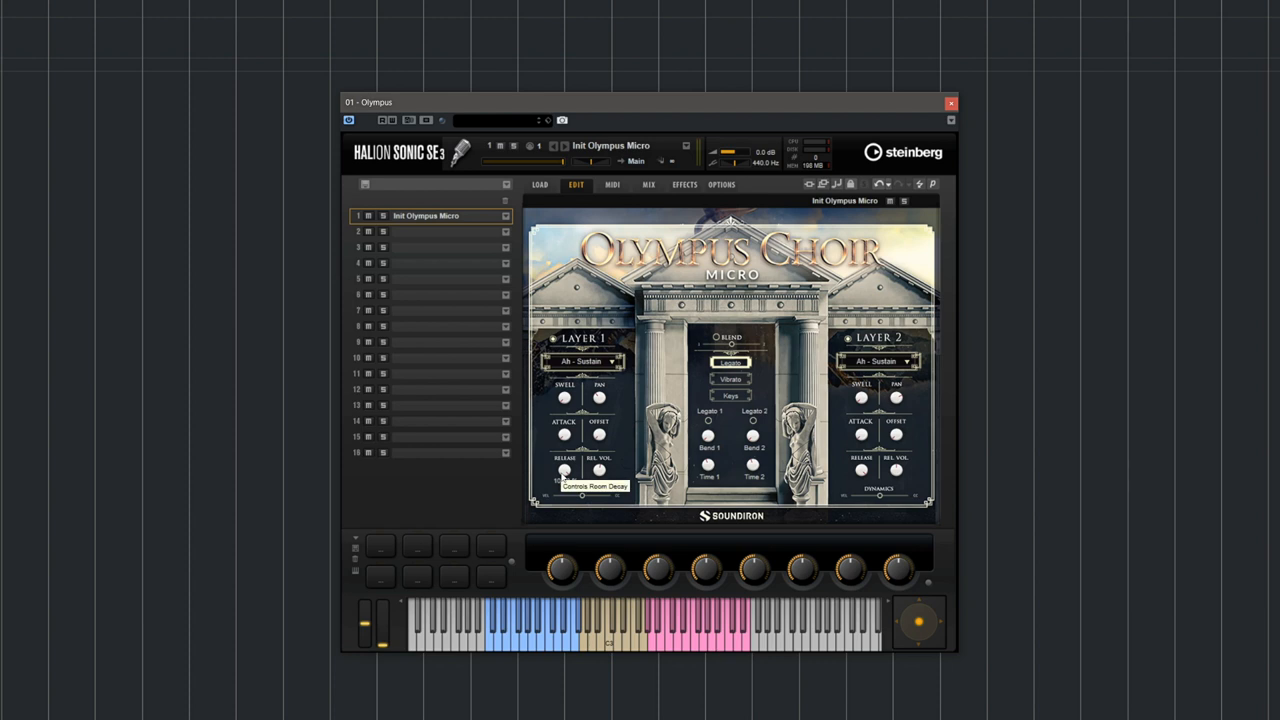
pyautogui.moveTo(598, 470)
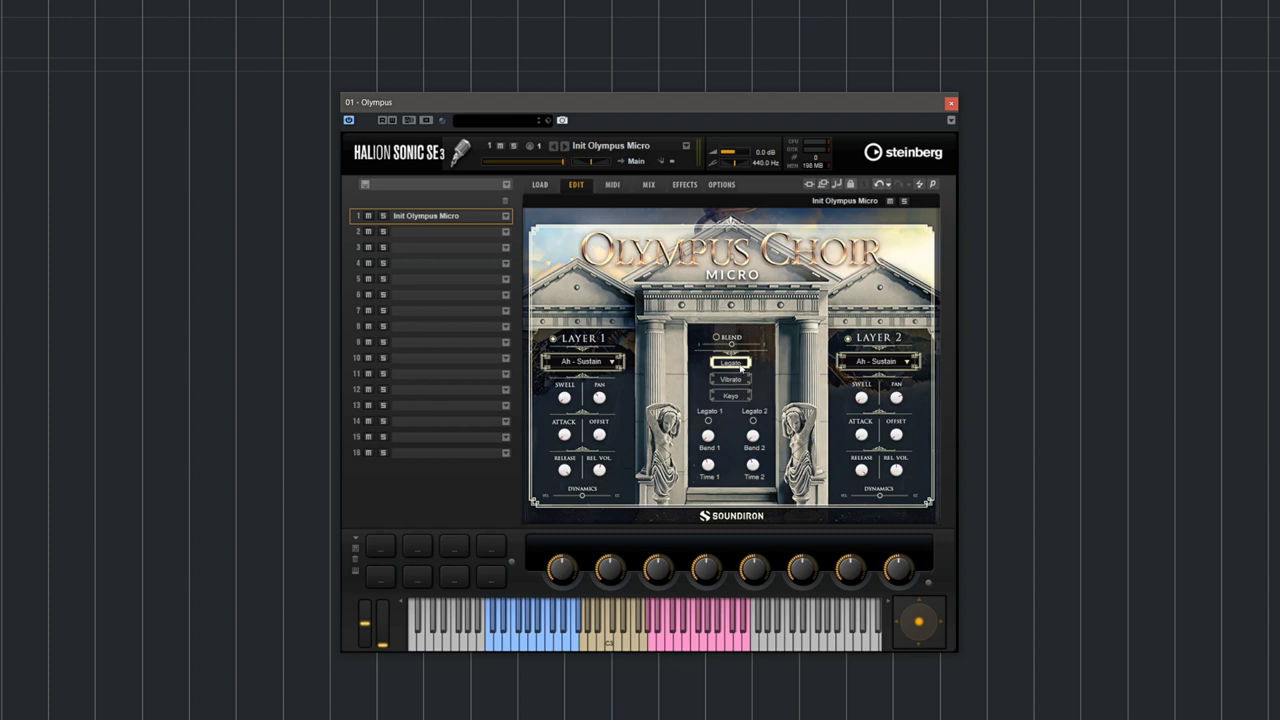
pyautogui.moveTo(754, 425)
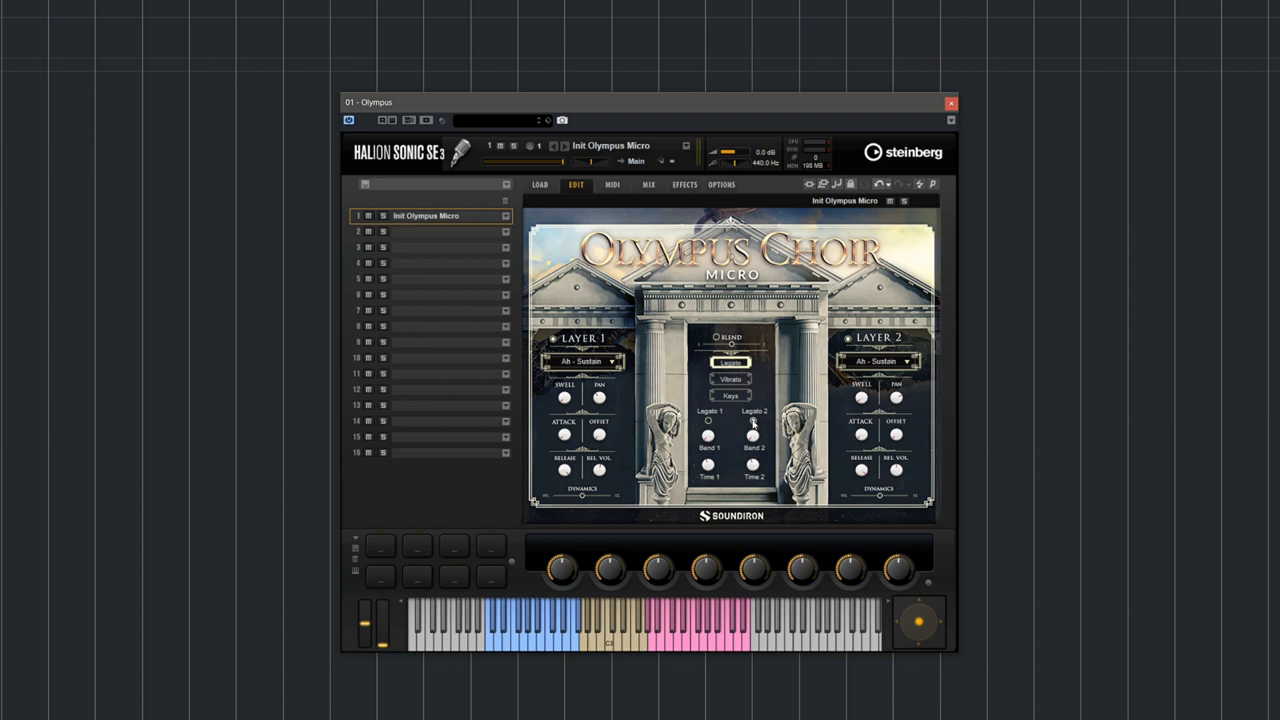
# Raise the Legato 2 Bend 2 knob to about 25% (reads 28%).
pyautogui.moveTo(752, 435); pyautogui.dragTo(752, 425)
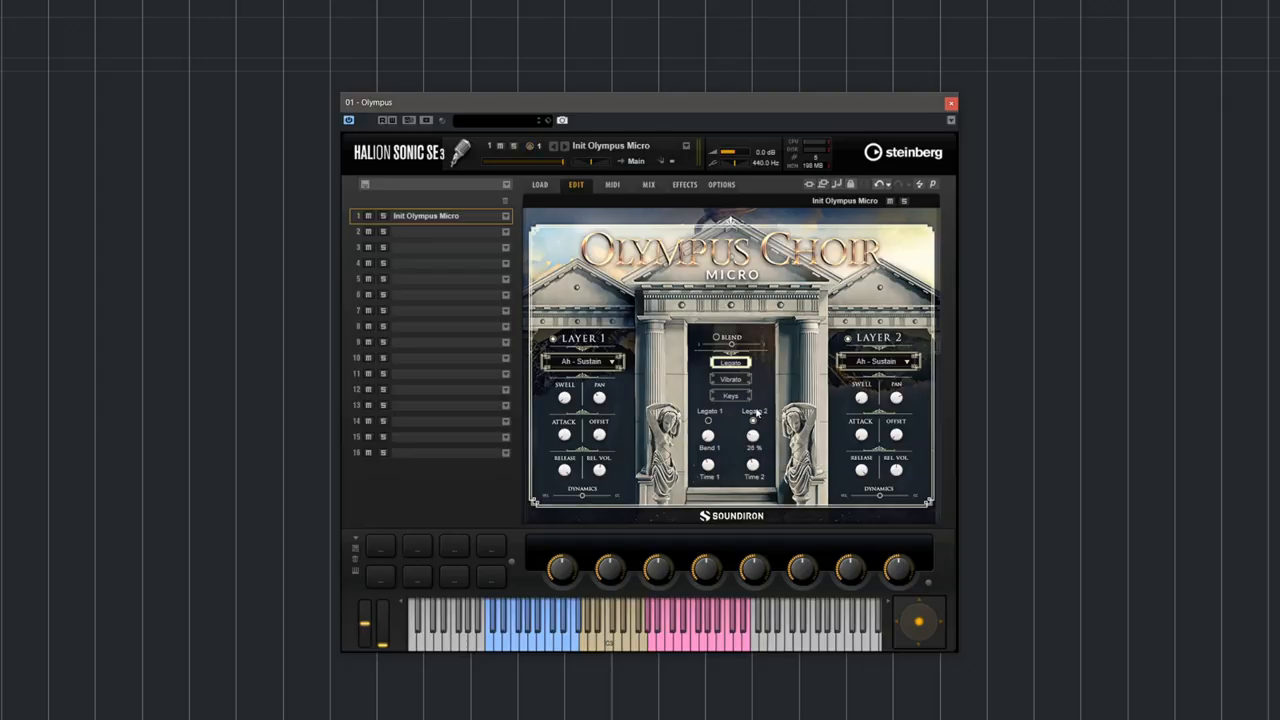